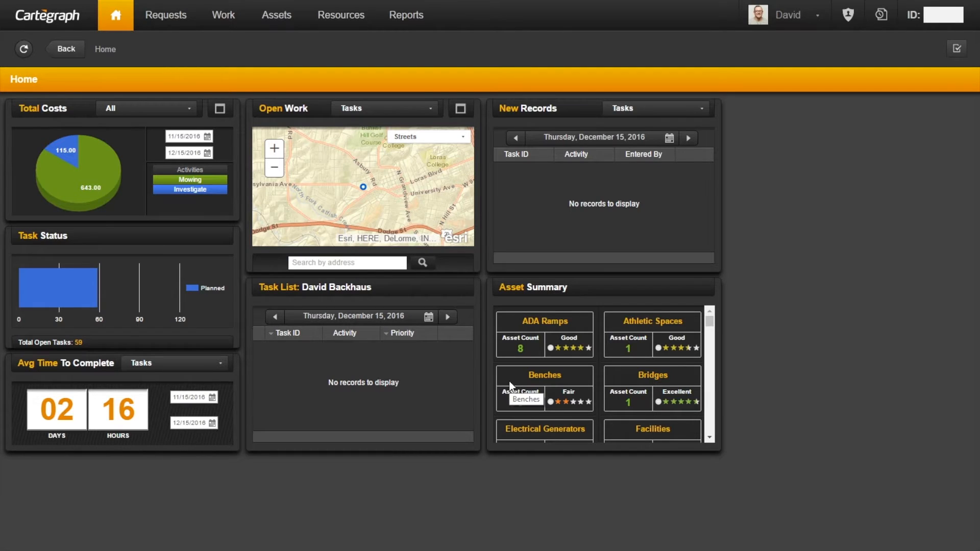
{"action": "mouse_move", "coordinate": [801, 209]}
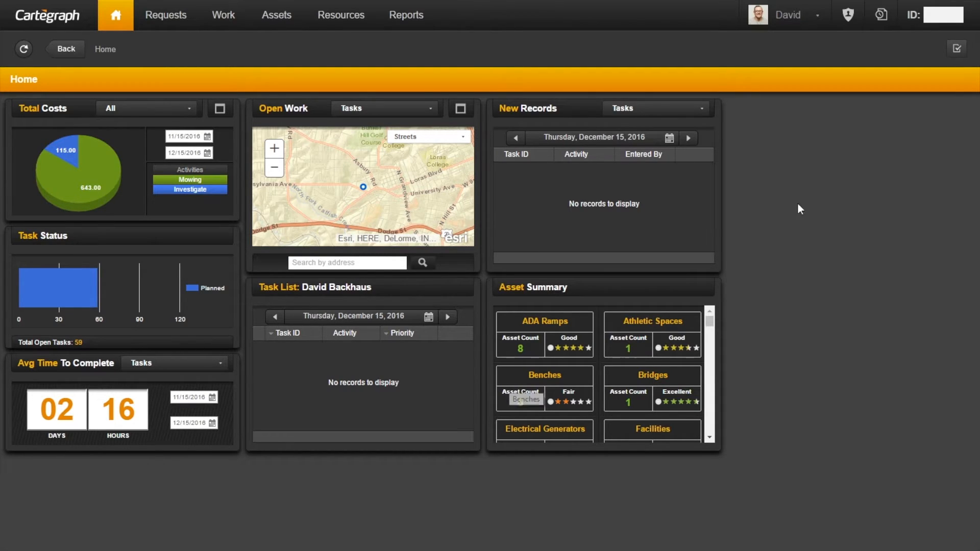
{"action": "mouse_move", "coordinate": [848, 14]}
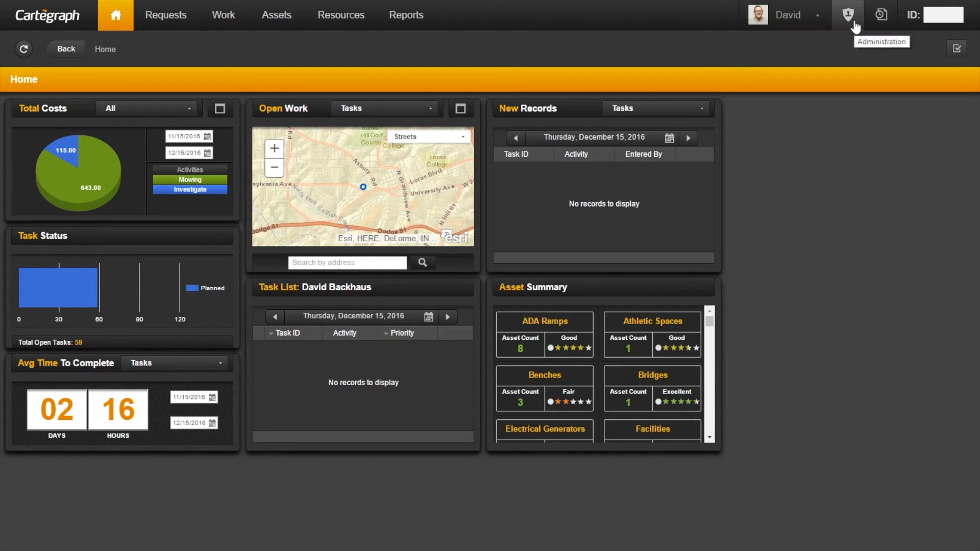
{"action": "mouse_move", "coordinate": [855, 26]}
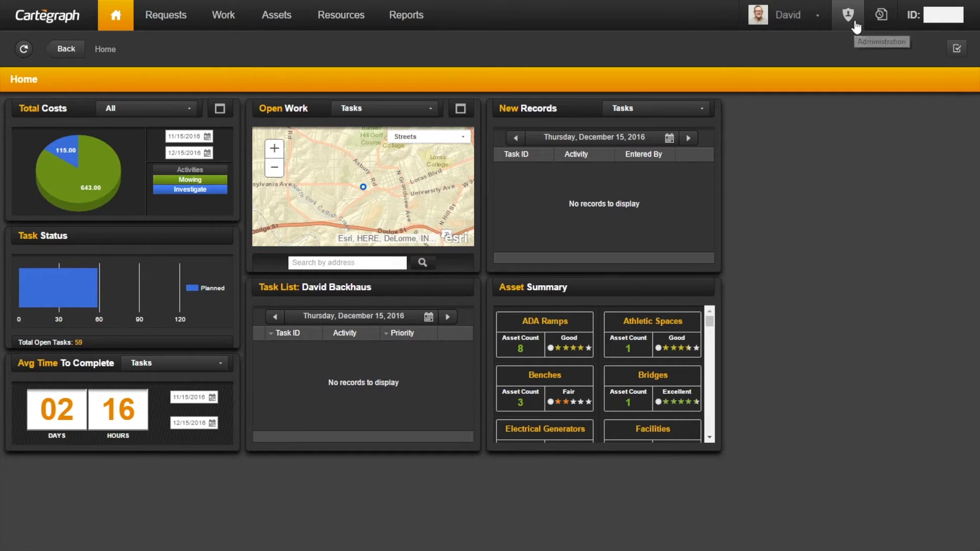
Open Asset Administration from the Administration shield menu.
{"action": "left_click", "coordinate": [847, 14]}
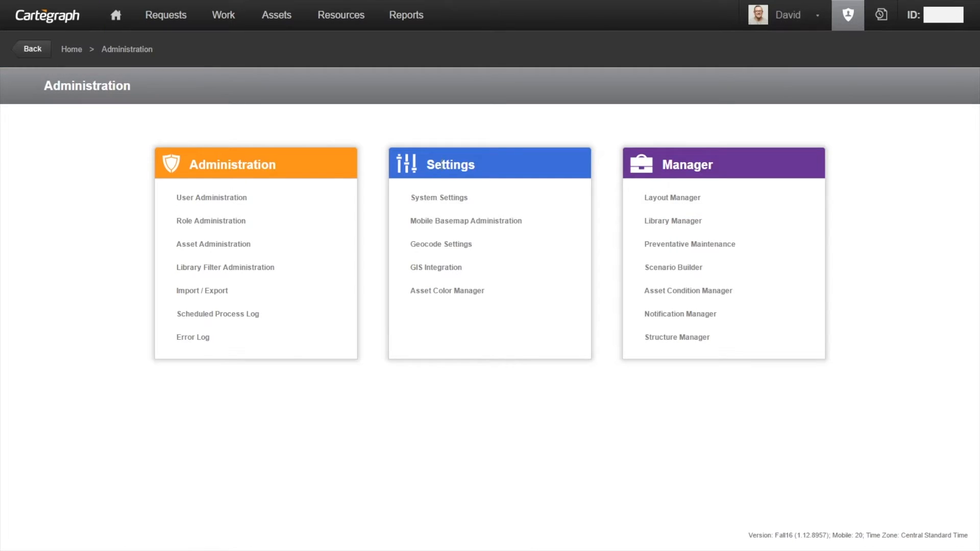
{"action": "mouse_move", "coordinate": [214, 244]}
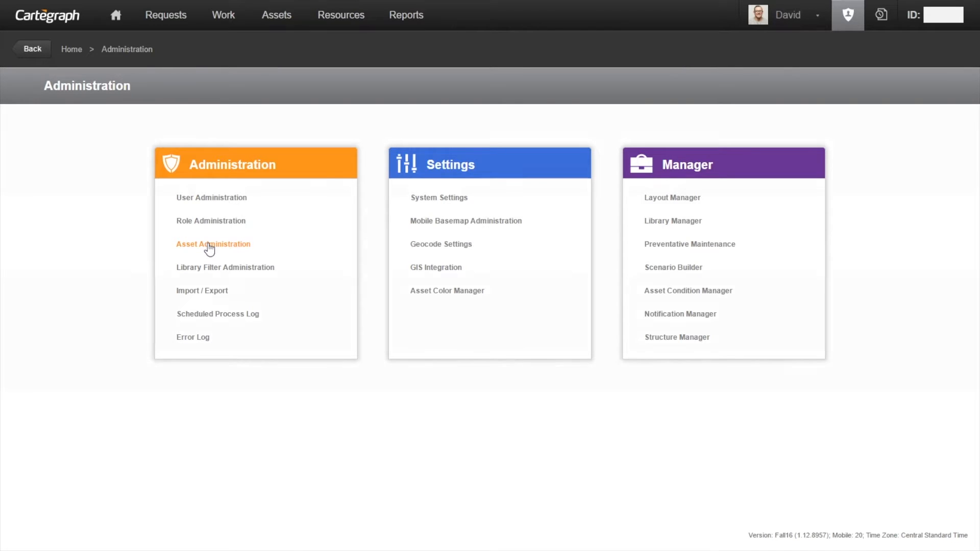
{"action": "left_click", "coordinate": [212, 244]}
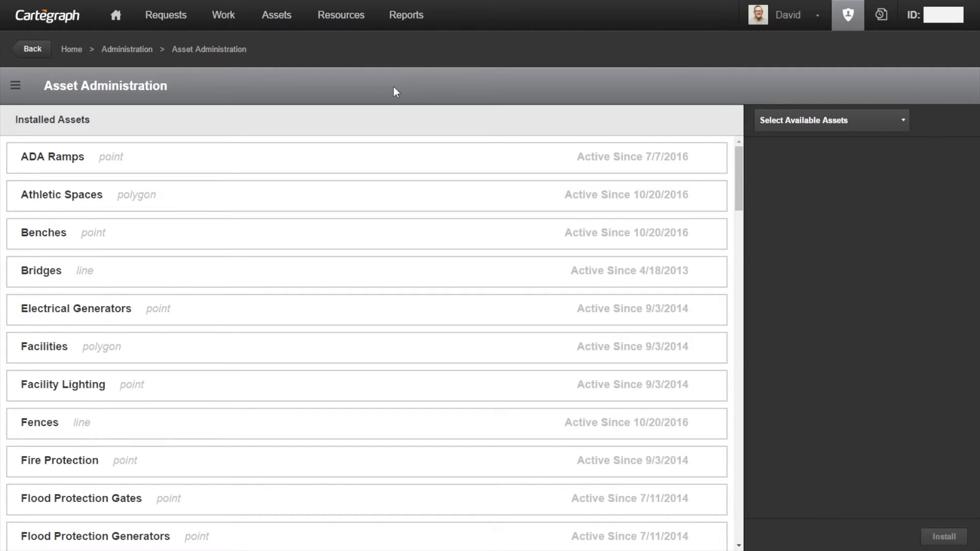
Choose Asset Builder Polygon from the Select Available Assets dropdown.
{"action": "left_click", "coordinate": [900, 120]}
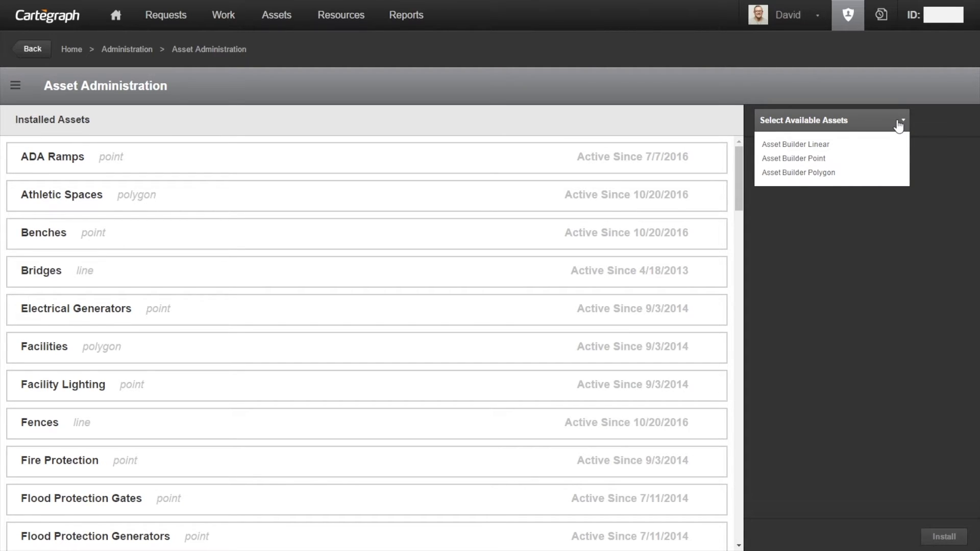
{"action": "mouse_move", "coordinate": [832, 158]}
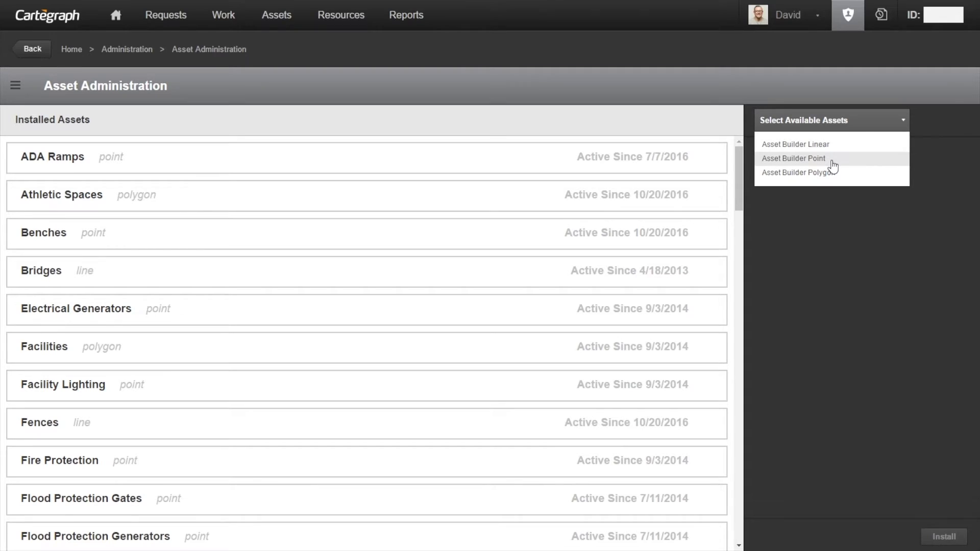
{"action": "mouse_move", "coordinate": [809, 172]}
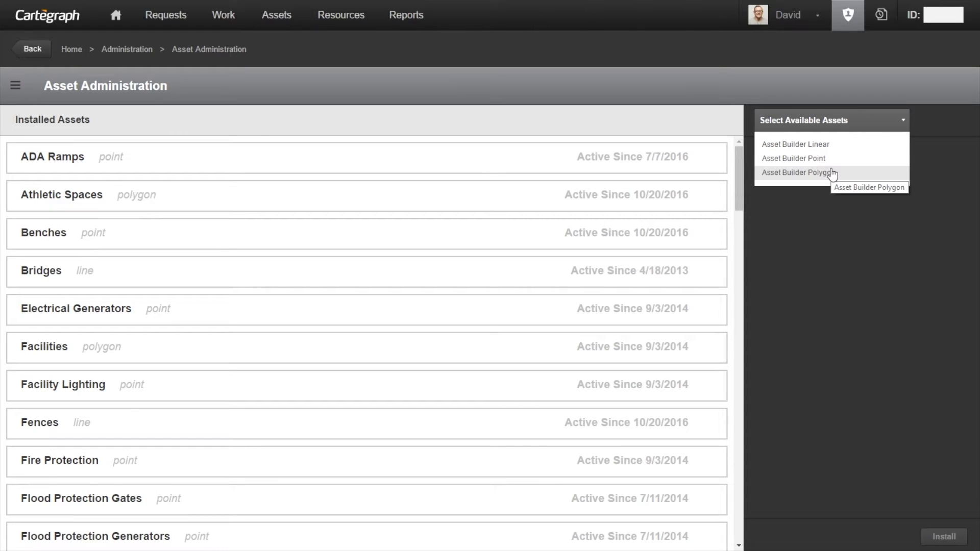
{"action": "left_click", "coordinate": [800, 172]}
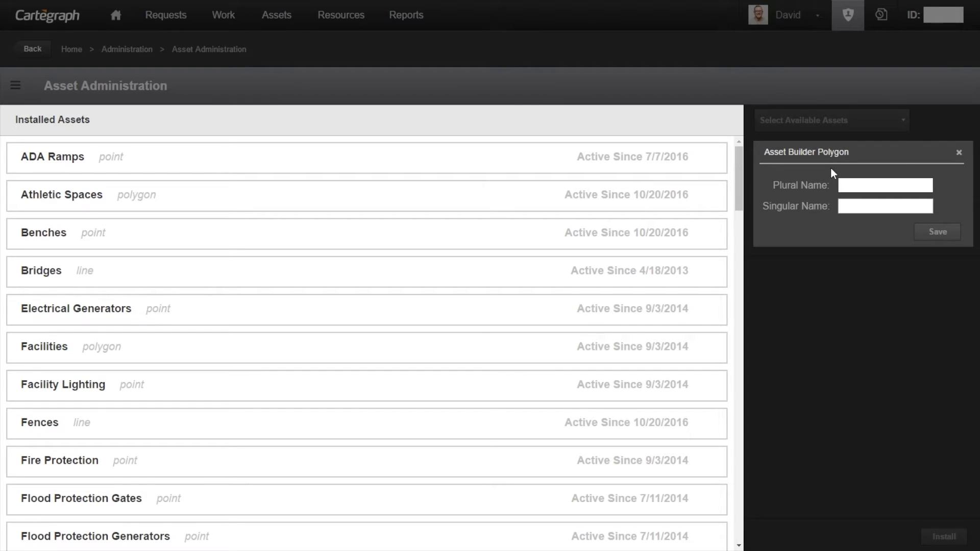
{"action": "left_click", "coordinate": [884, 184]}
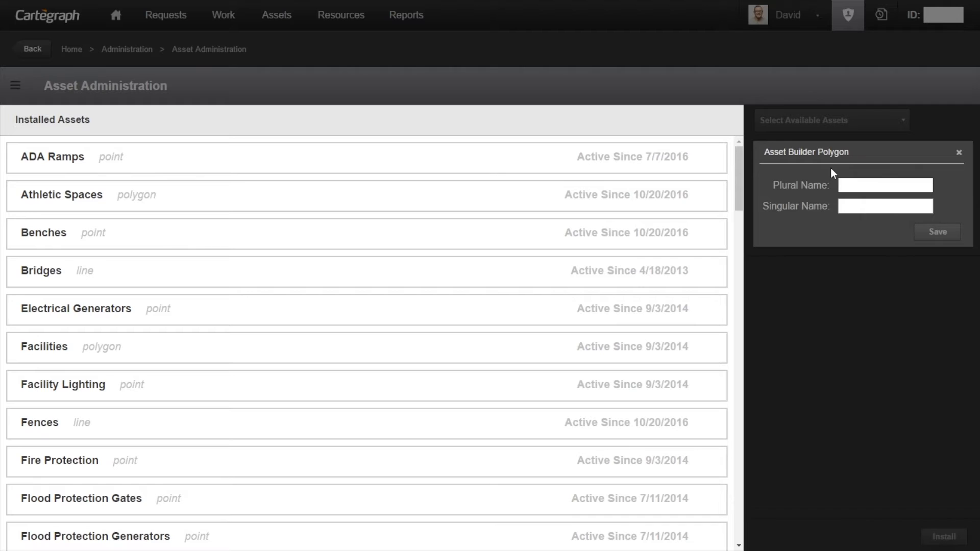
{"action": "left_click", "coordinate": [885, 185]}
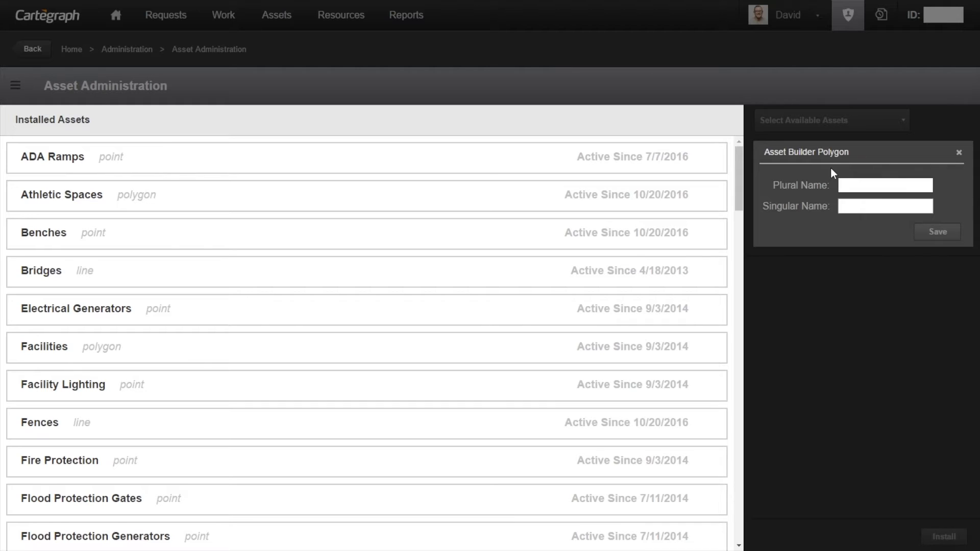
{"action": "left_click", "coordinate": [885, 184]}
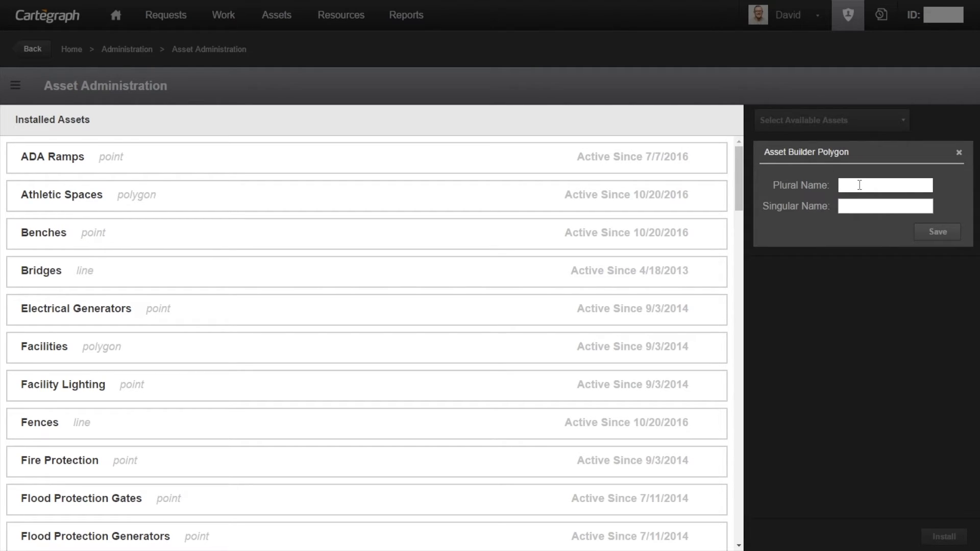
Name the polygon asset Lakes (singular Lake) and save it as pending.
{"action": "type", "text": "Lakes"}
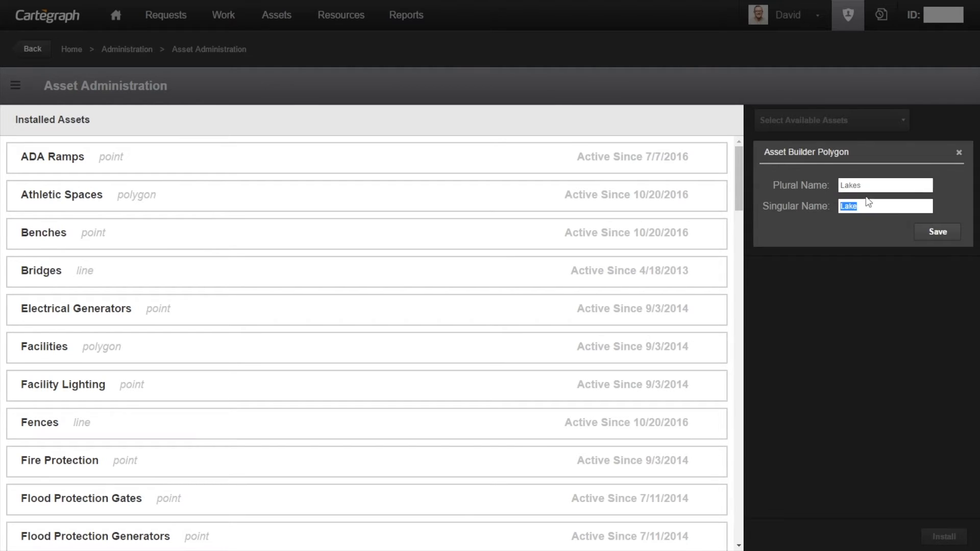
{"action": "mouse_move", "coordinate": [936, 232]}
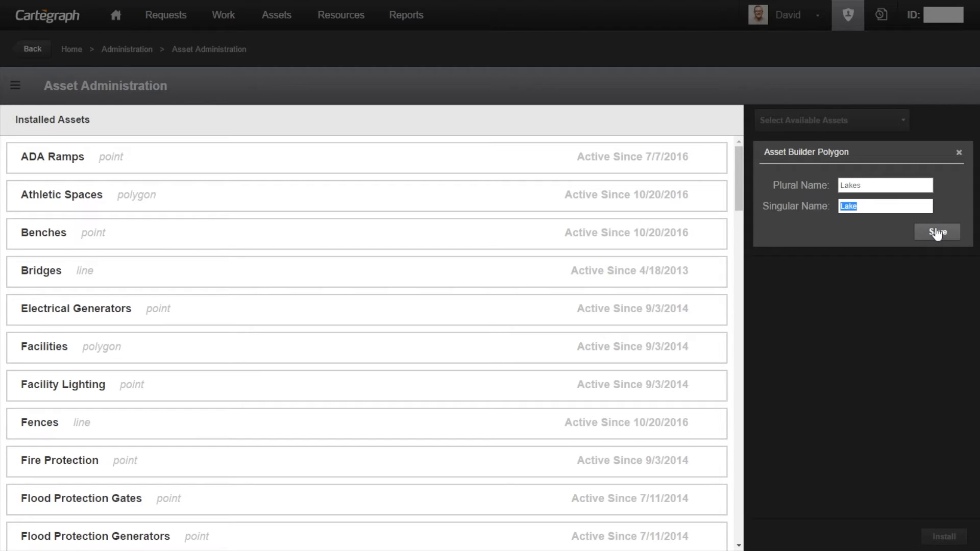
{"action": "left_click", "coordinate": [937, 232]}
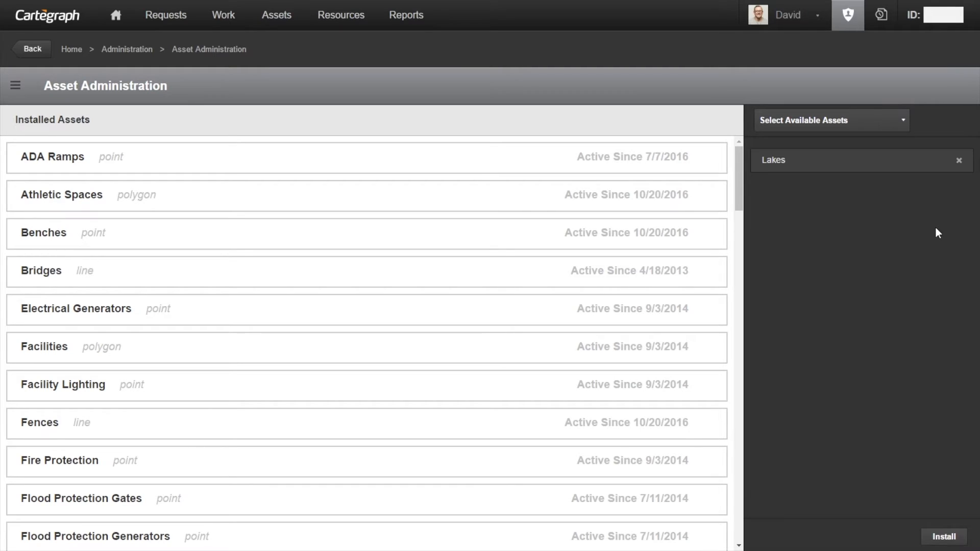
{"action": "mouse_move", "coordinate": [855, 390]}
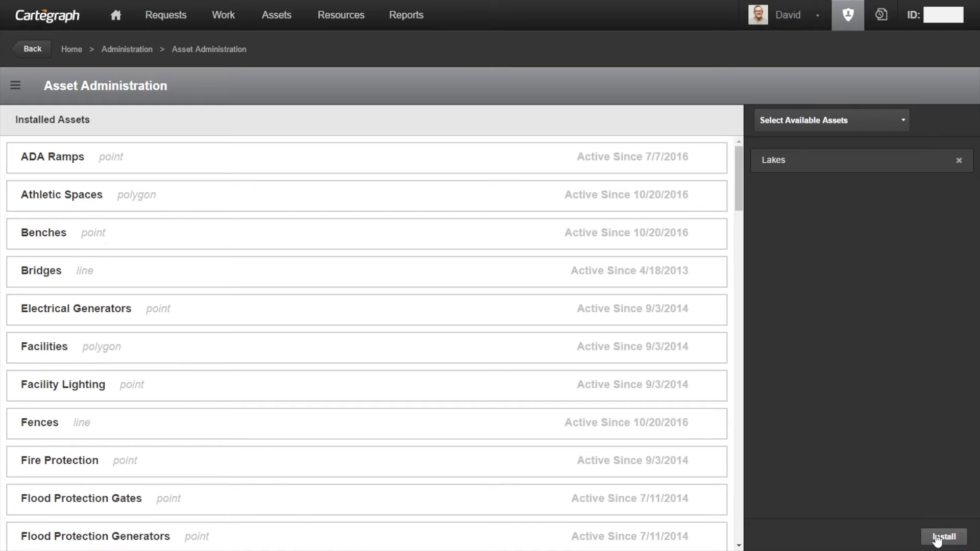
Install the pending Lakes asset, accepting the structural-change warning with OK.
{"action": "left_click", "coordinate": [944, 537]}
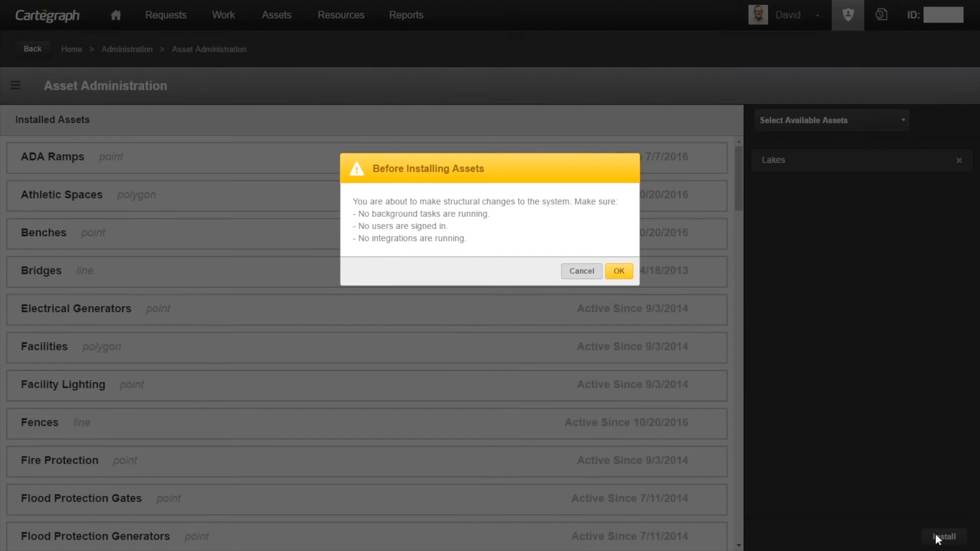
{"action": "mouse_move", "coordinate": [617, 270]}
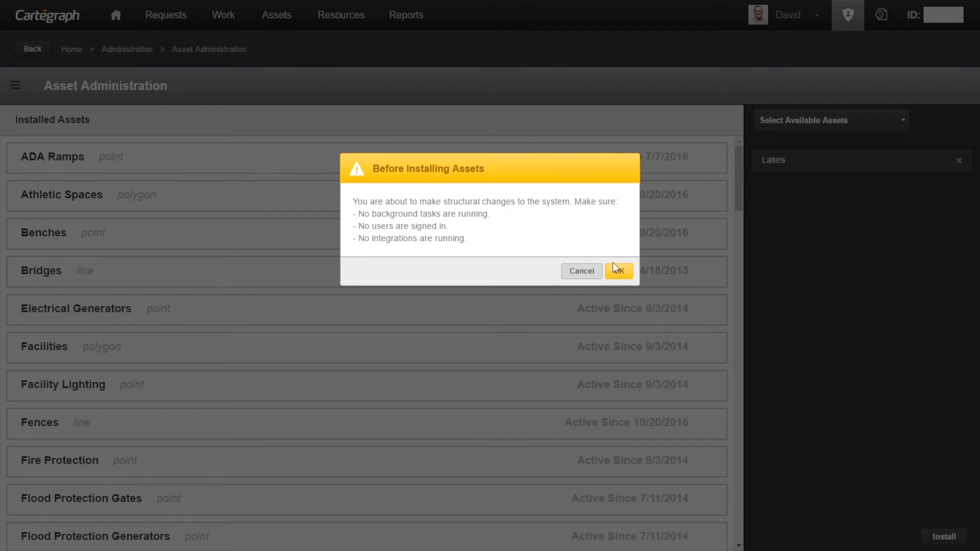
{"action": "mouse_move", "coordinate": [614, 265]}
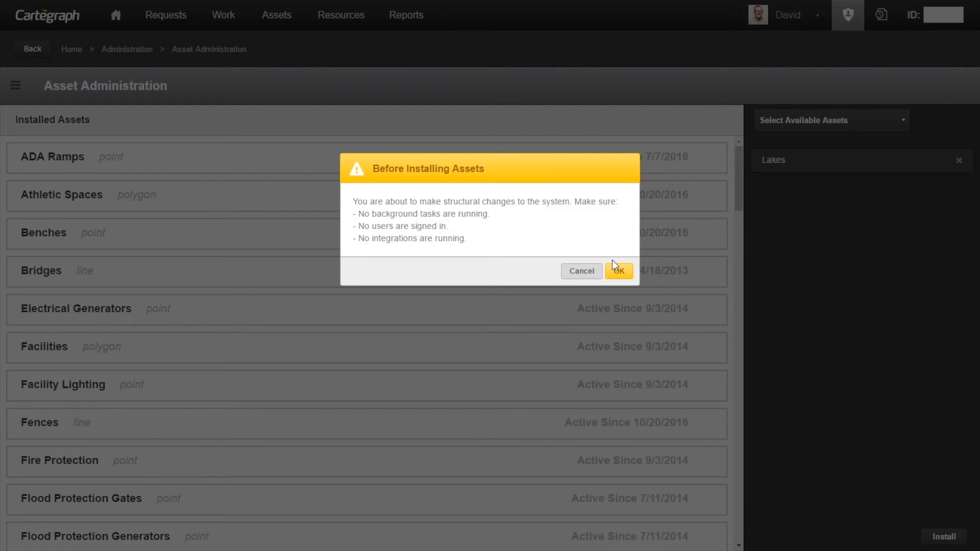
{"action": "mouse_move", "coordinate": [588, 250]}
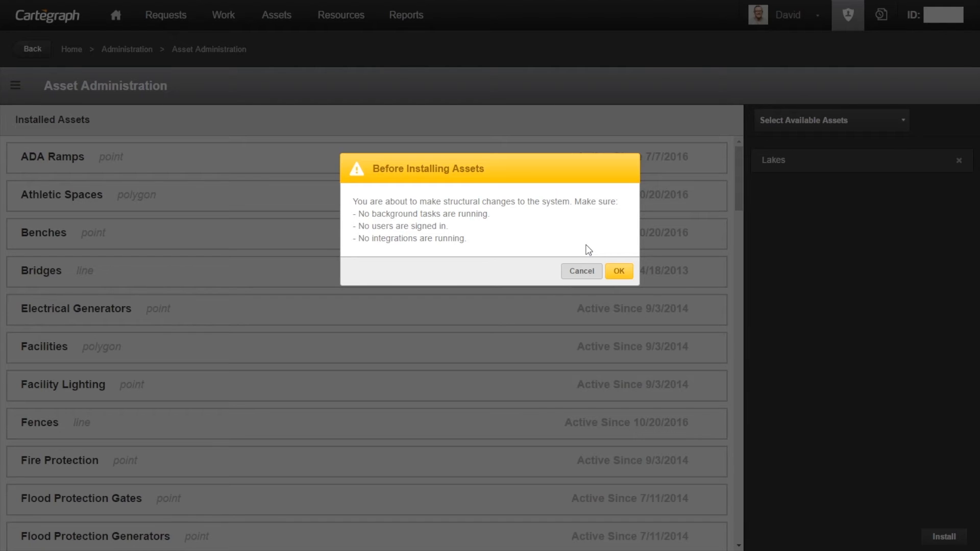
{"action": "left_click", "coordinate": [618, 271]}
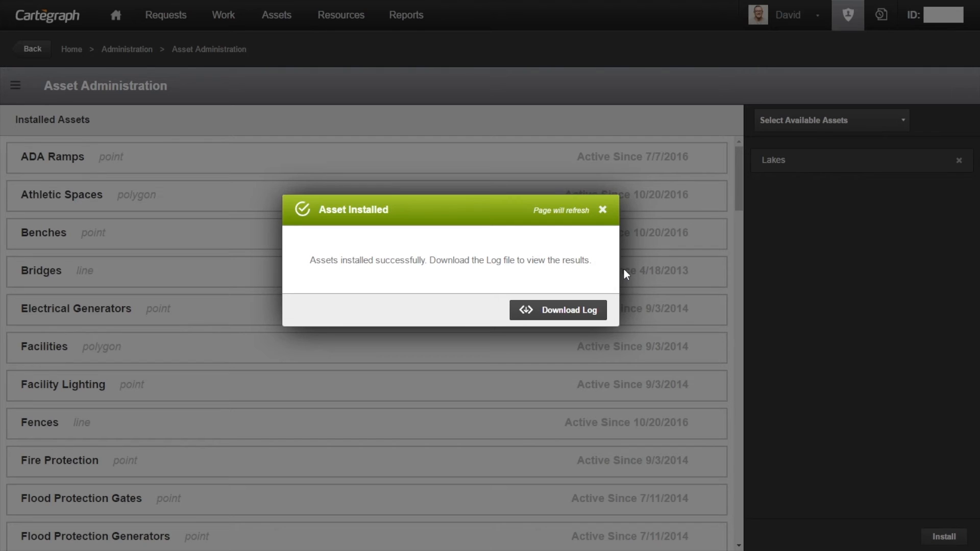
{"action": "mouse_move", "coordinate": [601, 210]}
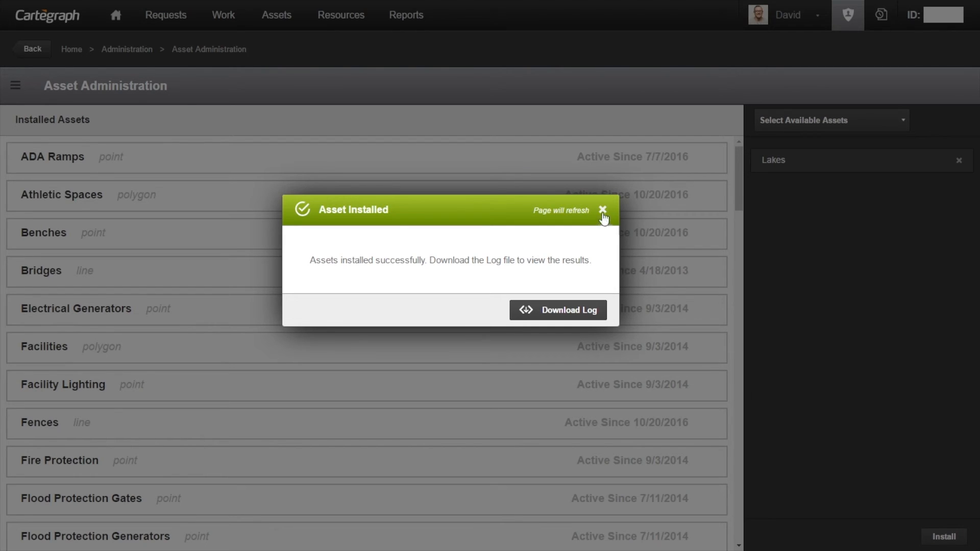
{"action": "mouse_move", "coordinate": [603, 217]}
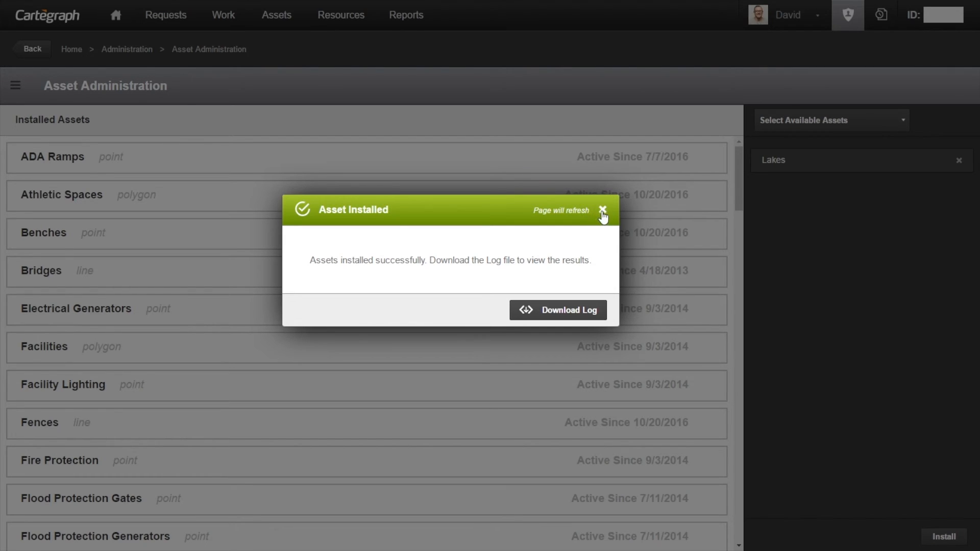
{"action": "left_click", "coordinate": [601, 209]}
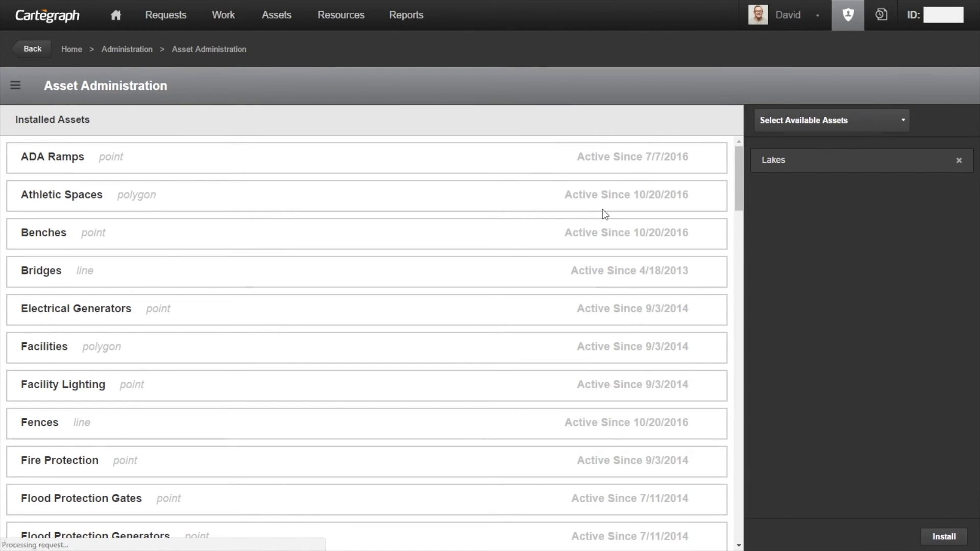
{"action": "left_click", "coordinate": [960, 160]}
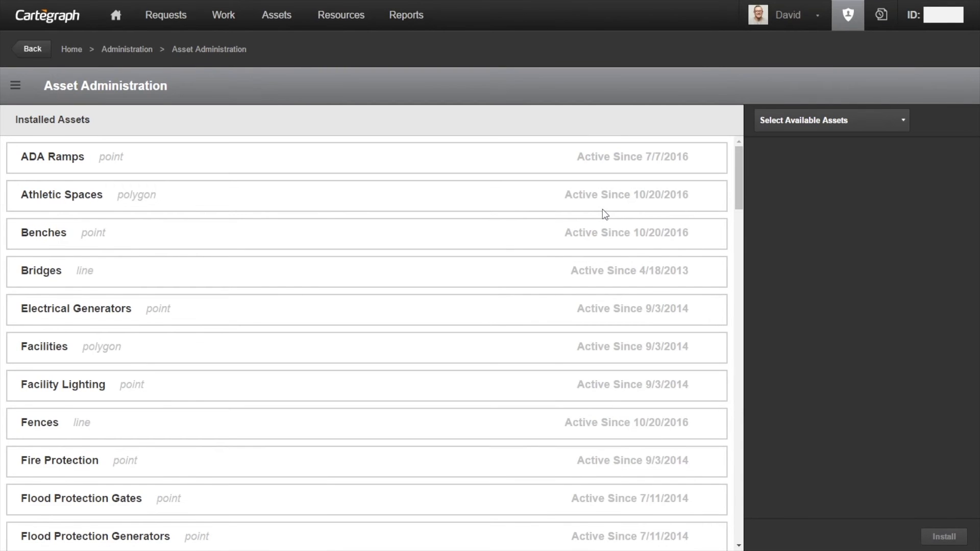
{"action": "mouse_move", "coordinate": [307, 265]}
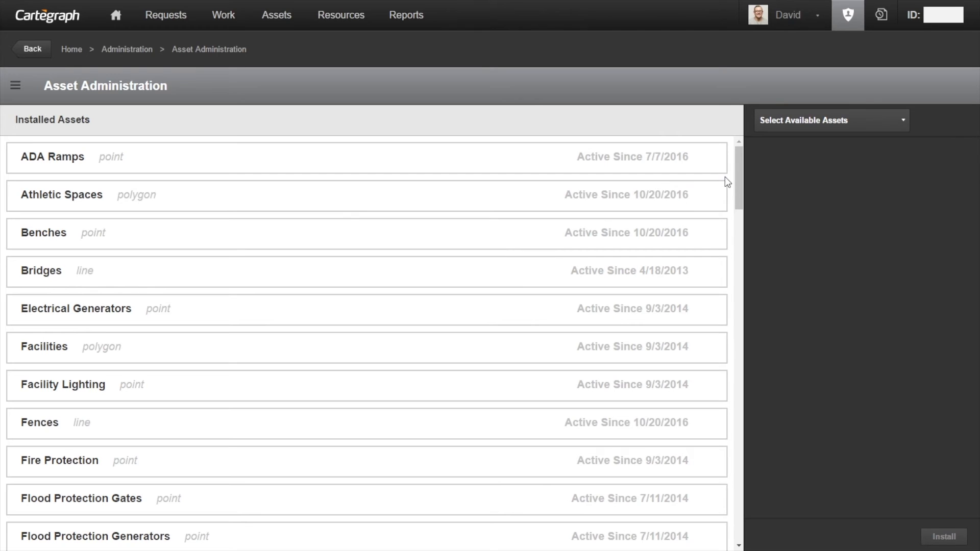
{"action": "scroll", "scroll_direction": "down", "scroll_amount": 3}
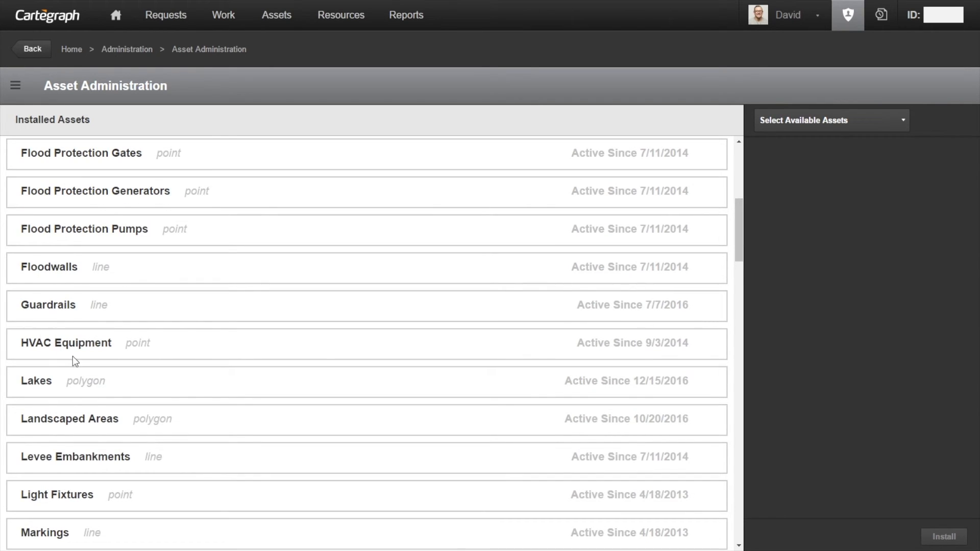
{"action": "mouse_move", "coordinate": [139, 399]}
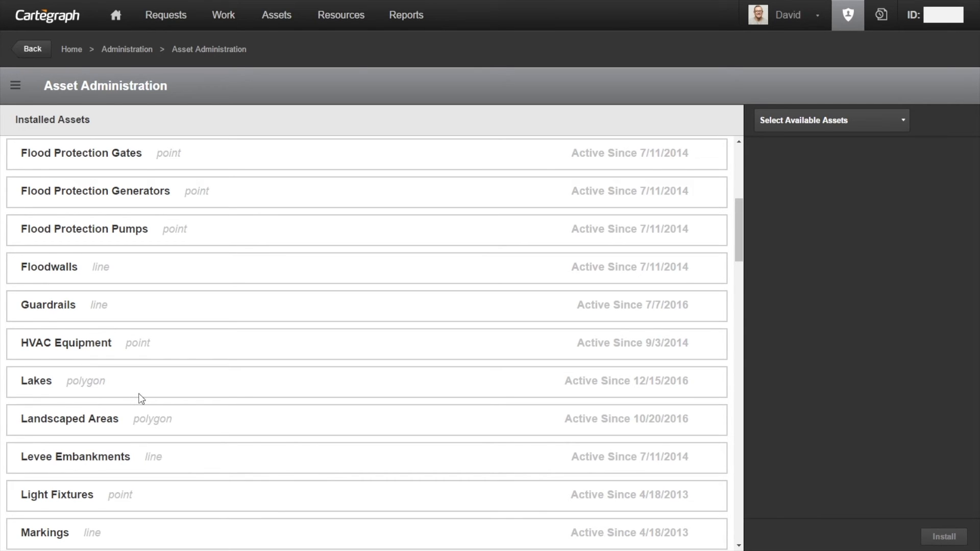
{"action": "scroll", "scroll_direction": "down", "scroll_amount": 3}
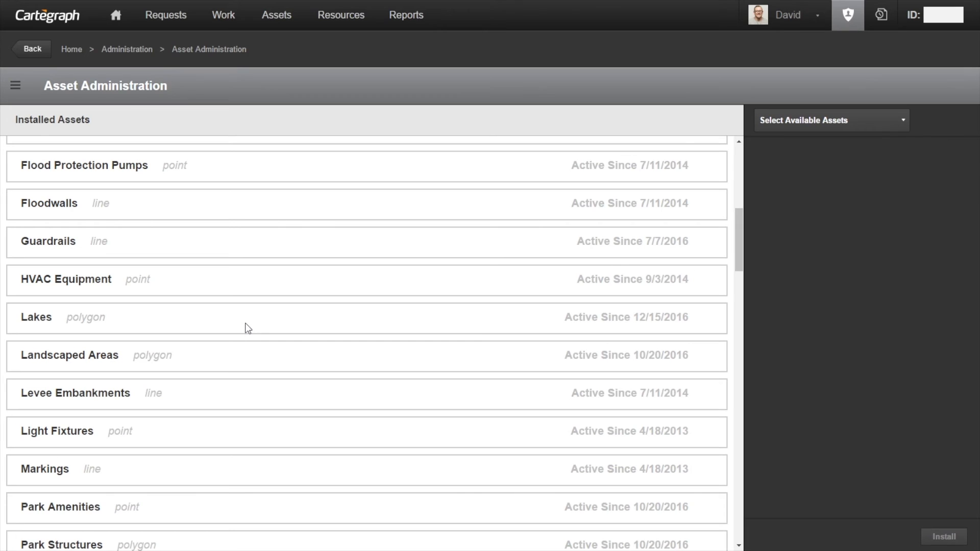
{"action": "mouse_move", "coordinate": [126, 62]}
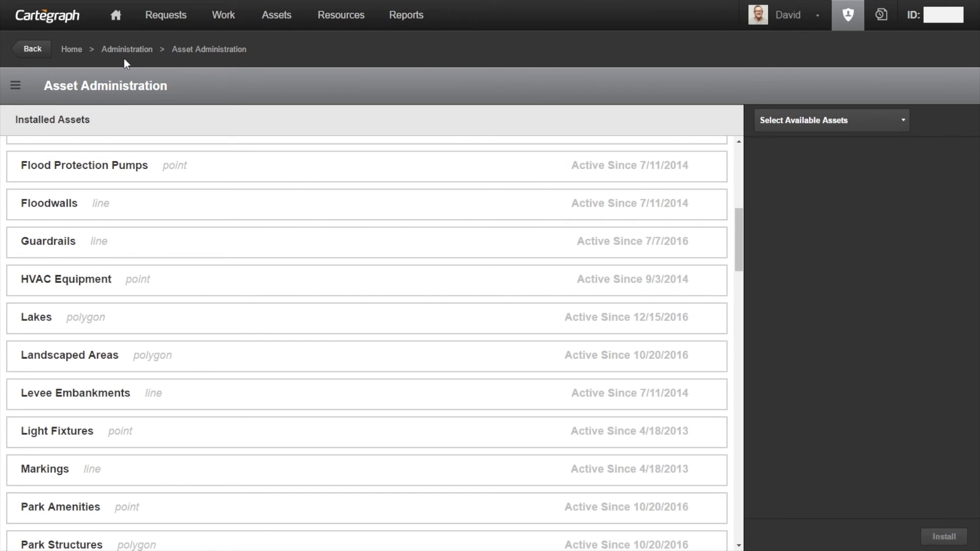
{"action": "mouse_move", "coordinate": [127, 49]}
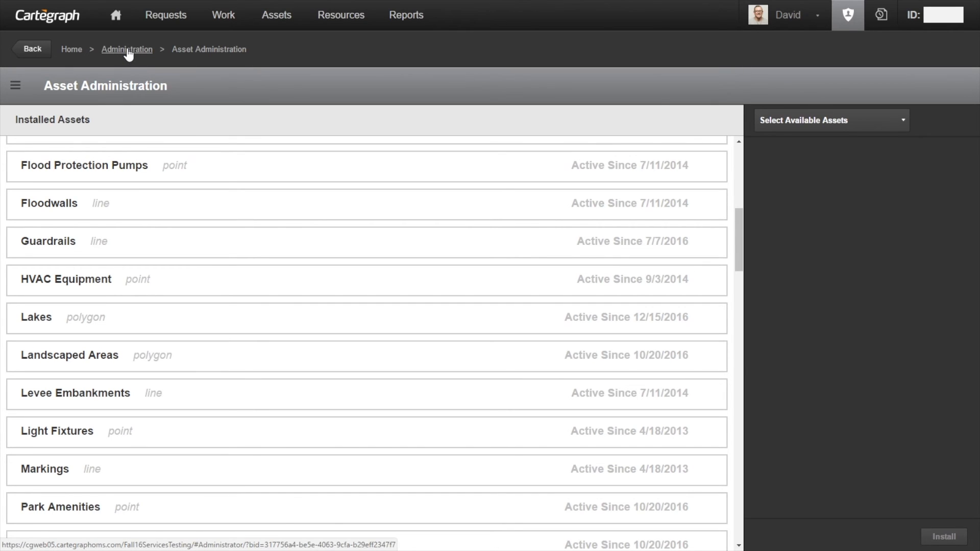
Go through Role Administration to the SME Admin role's Security Settings.
{"action": "left_click", "coordinate": [127, 50]}
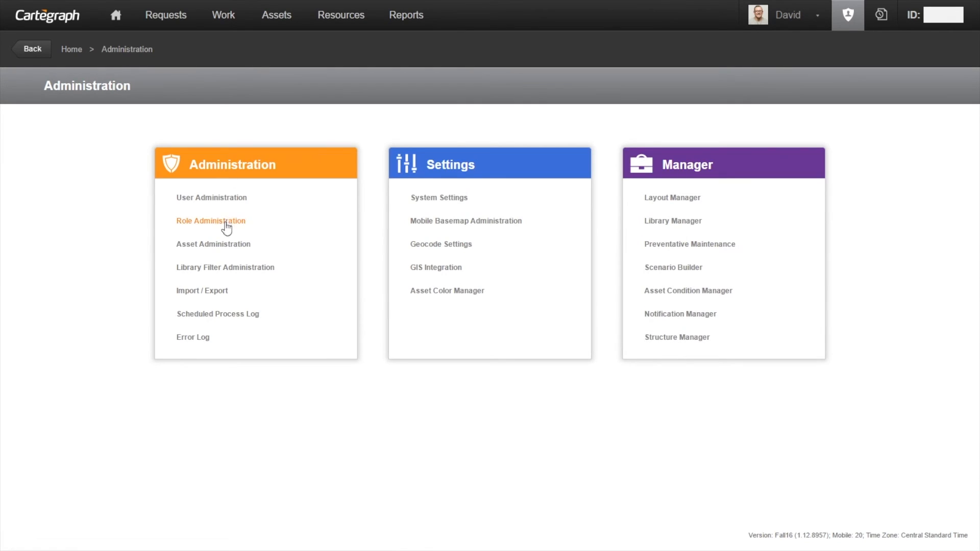
{"action": "left_click", "coordinate": [211, 220]}
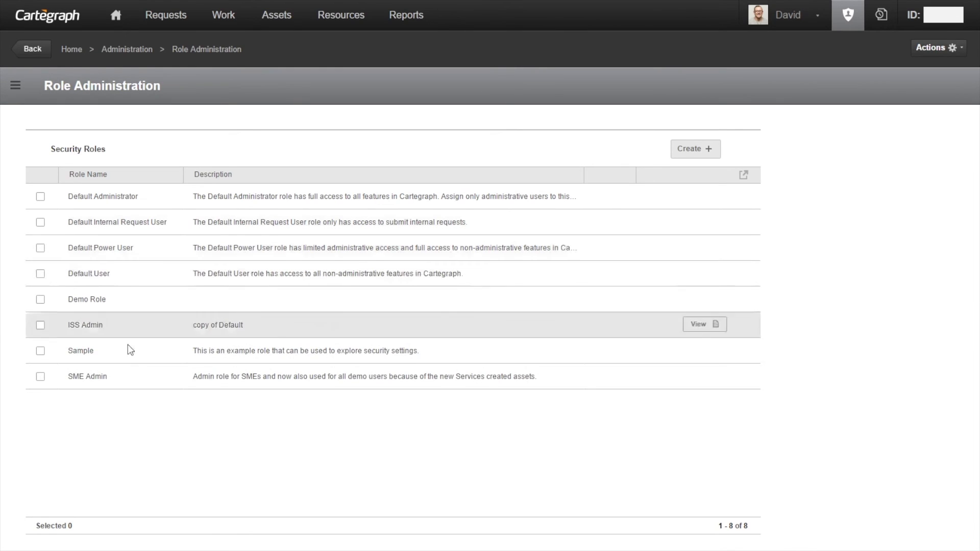
{"action": "mouse_move", "coordinate": [635, 379]}
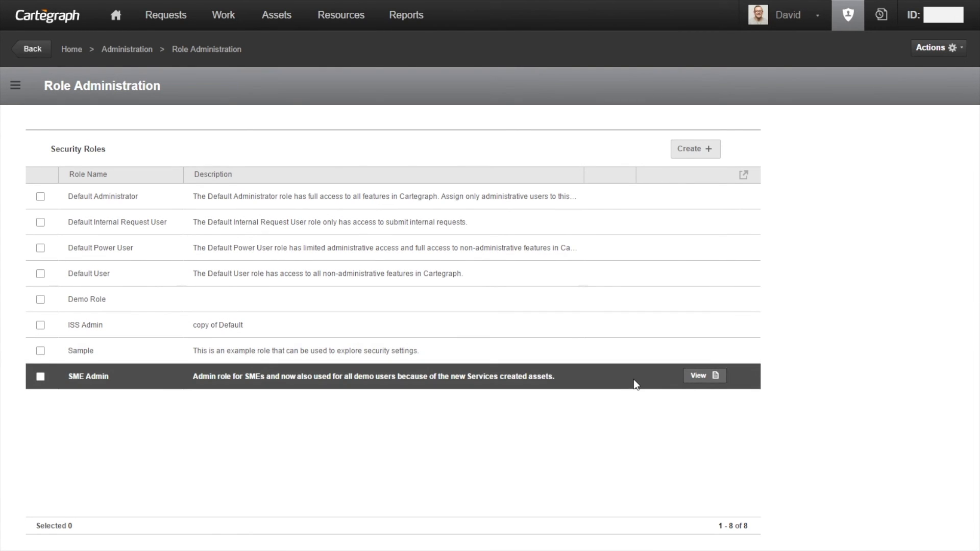
{"action": "left_click", "coordinate": [704, 375]}
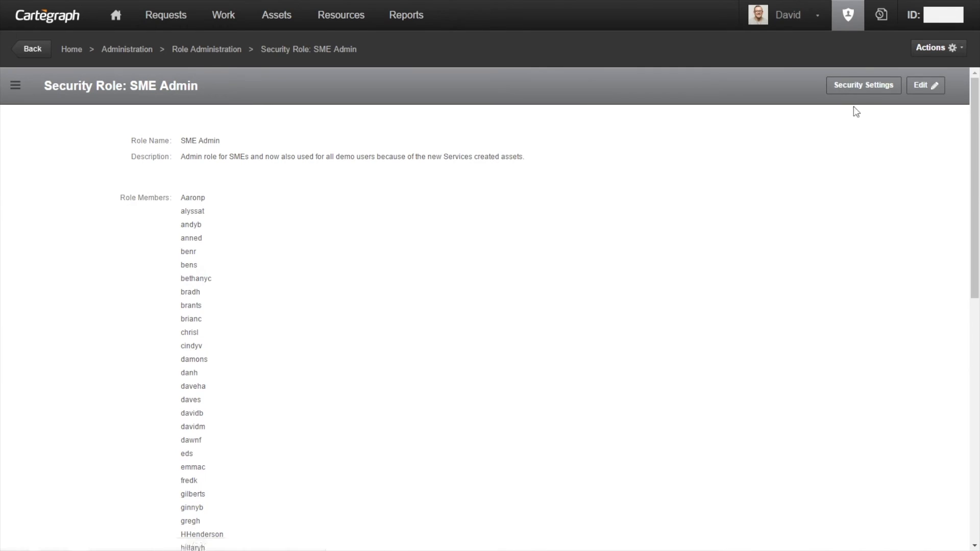
{"action": "left_click", "coordinate": [863, 86]}
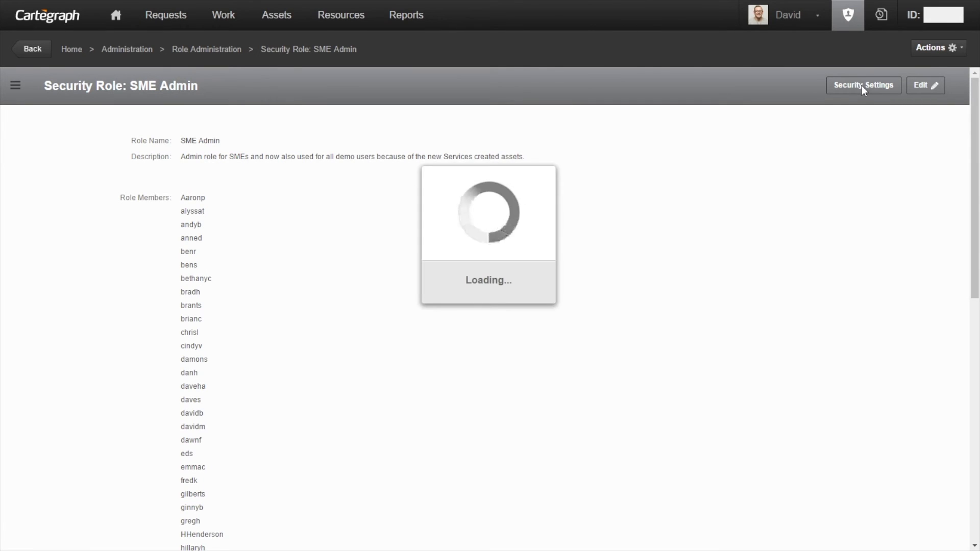
On the Assets tab, check Create and Update permissions for Lake.
{"action": "left_click", "coordinate": [863, 86]}
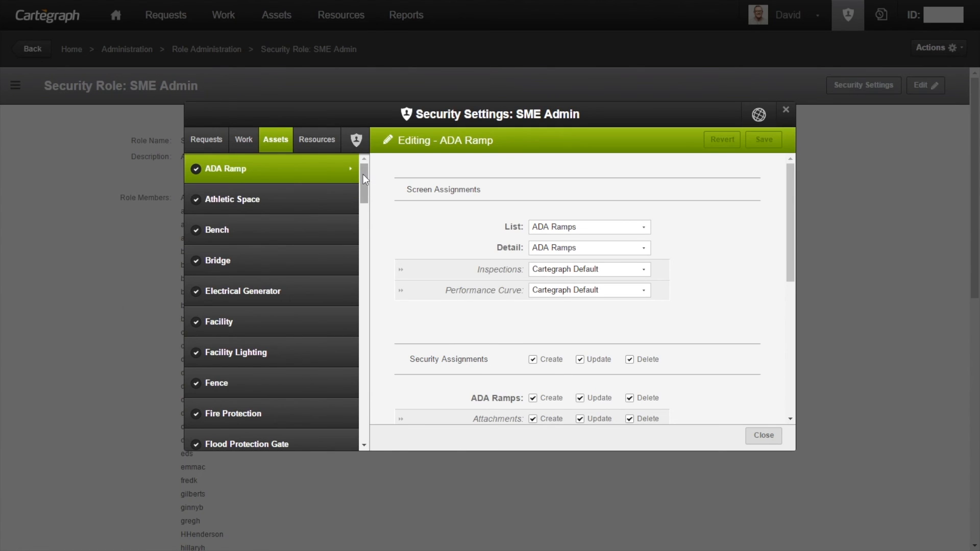
{"action": "scroll", "scroll_direction": "down", "scroll_amount": 3}
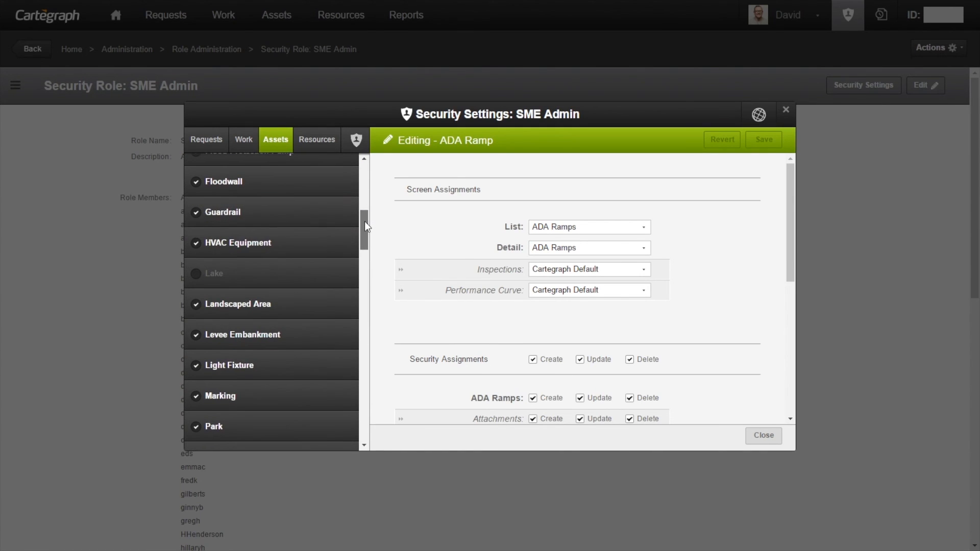
{"action": "mouse_move", "coordinate": [304, 259]}
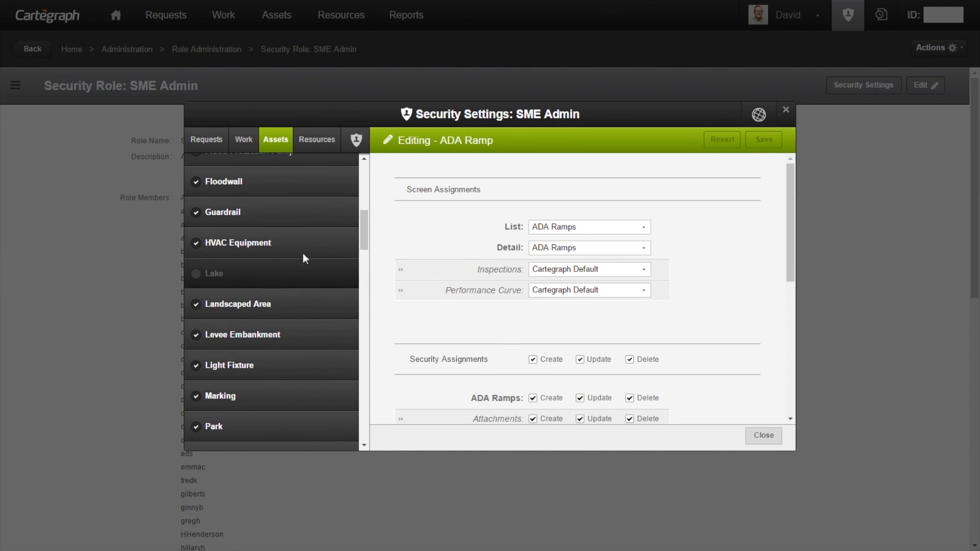
{"action": "mouse_move", "coordinate": [195, 278]}
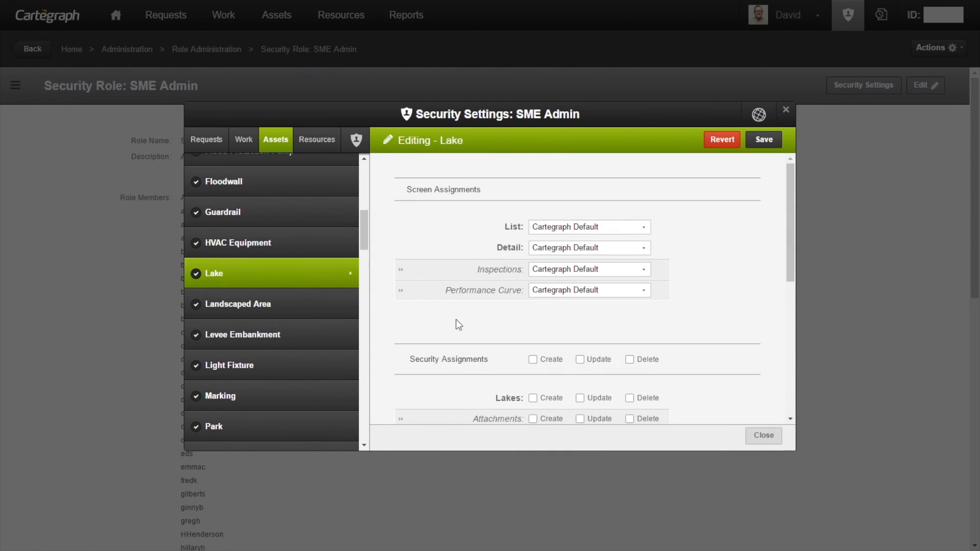
{"action": "mouse_move", "coordinate": [618, 367]}
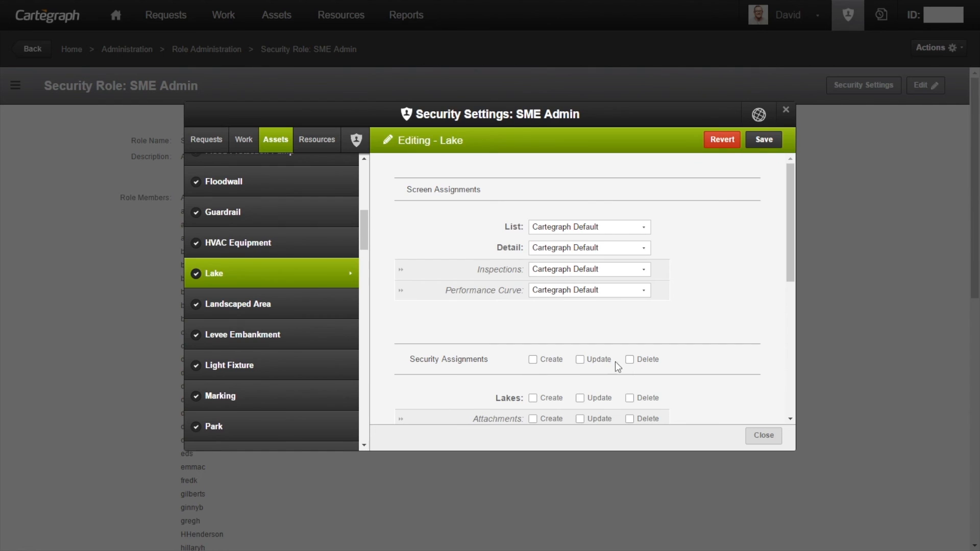
{"action": "mouse_move", "coordinate": [543, 356]}
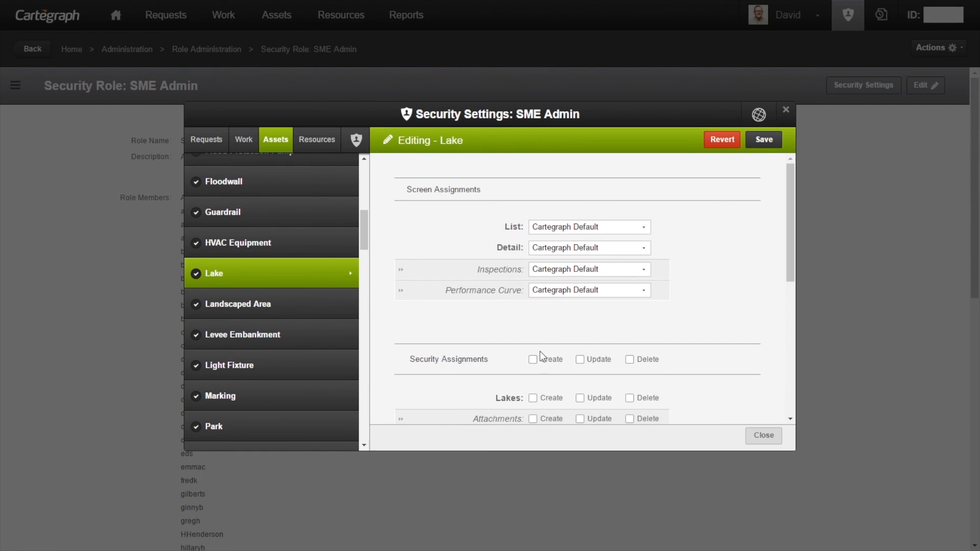
{"action": "left_click", "coordinate": [533, 358]}
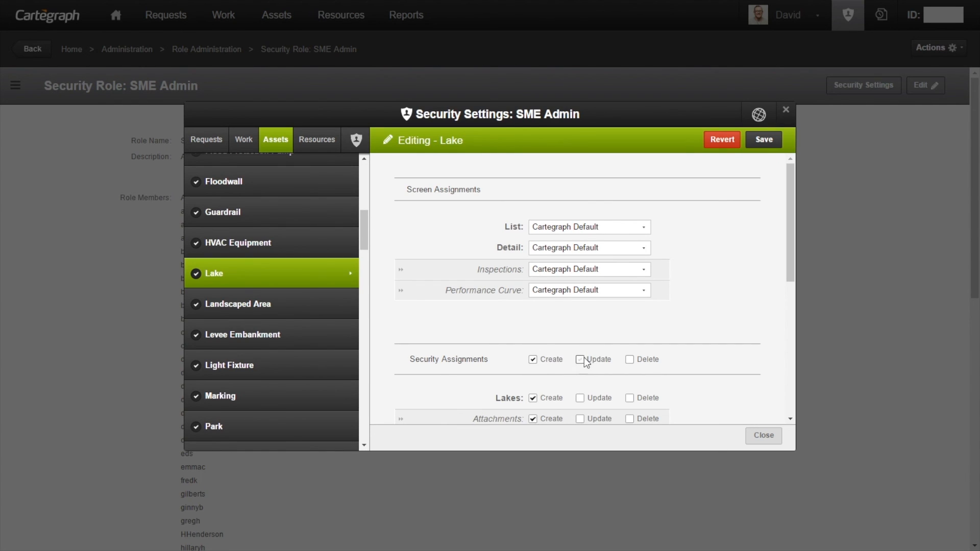
{"action": "left_click", "coordinate": [578, 359]}
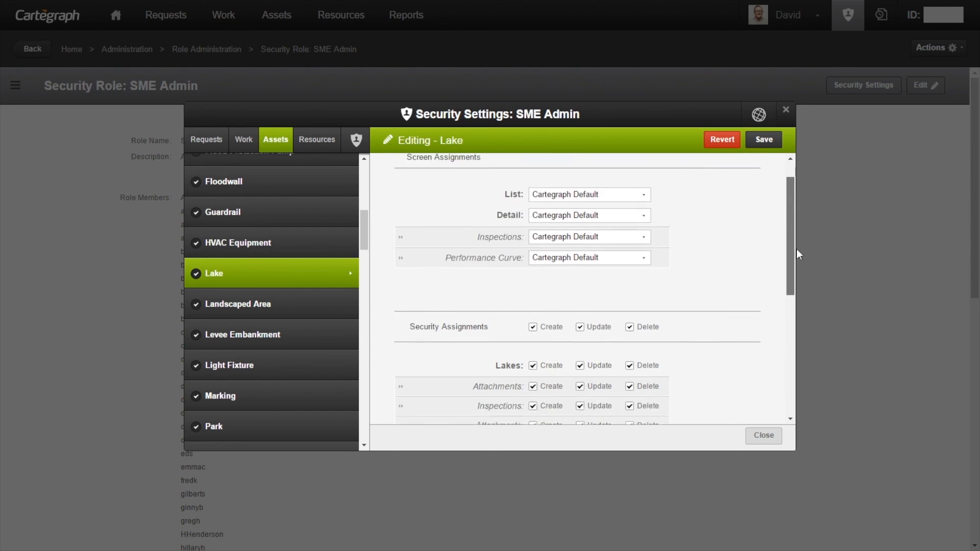
Allow Export to CSV, Link/Upload Attachment, Run Reports and Set Primary Attachment for Lake, then save.
{"action": "scroll", "scroll_direction": "down", "scroll_amount": 3}
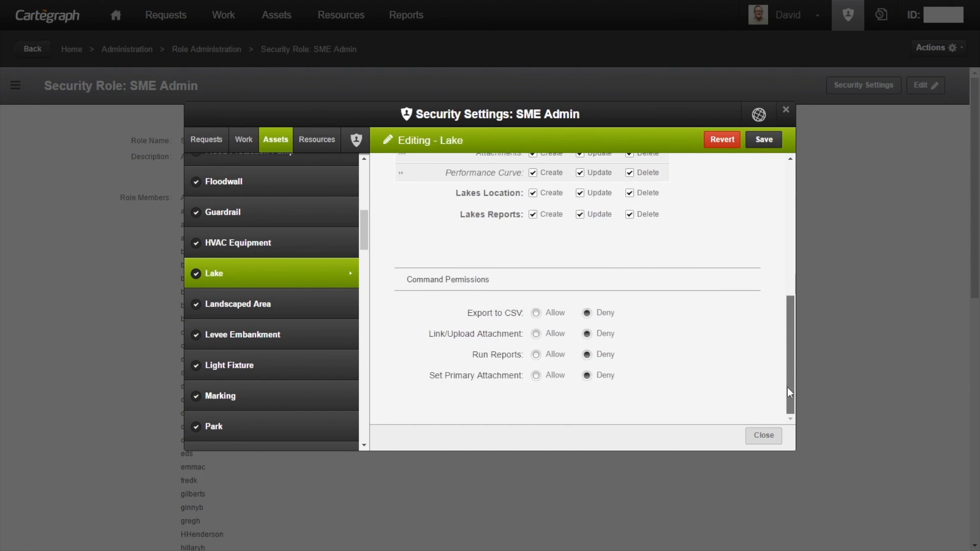
{"action": "left_click", "coordinate": [536, 313]}
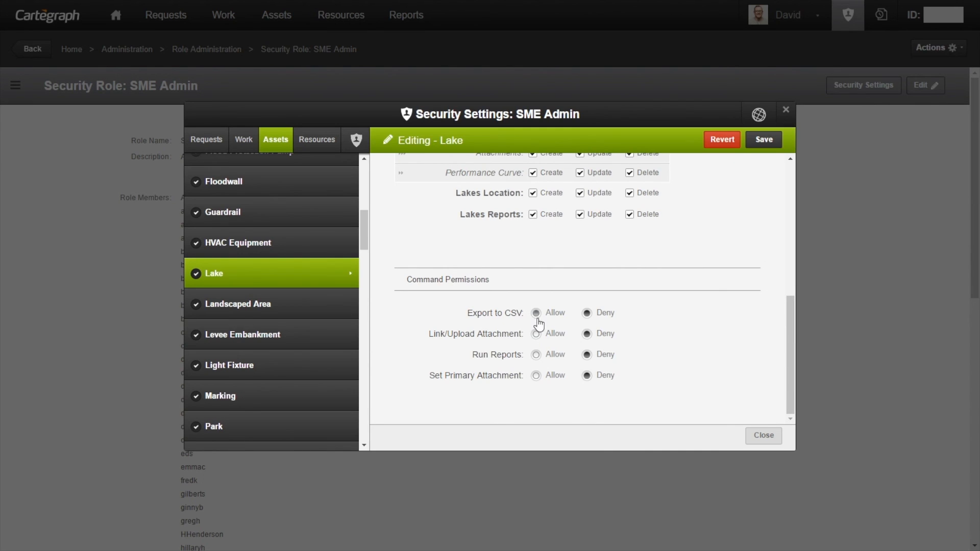
{"action": "left_click", "coordinate": [535, 312]}
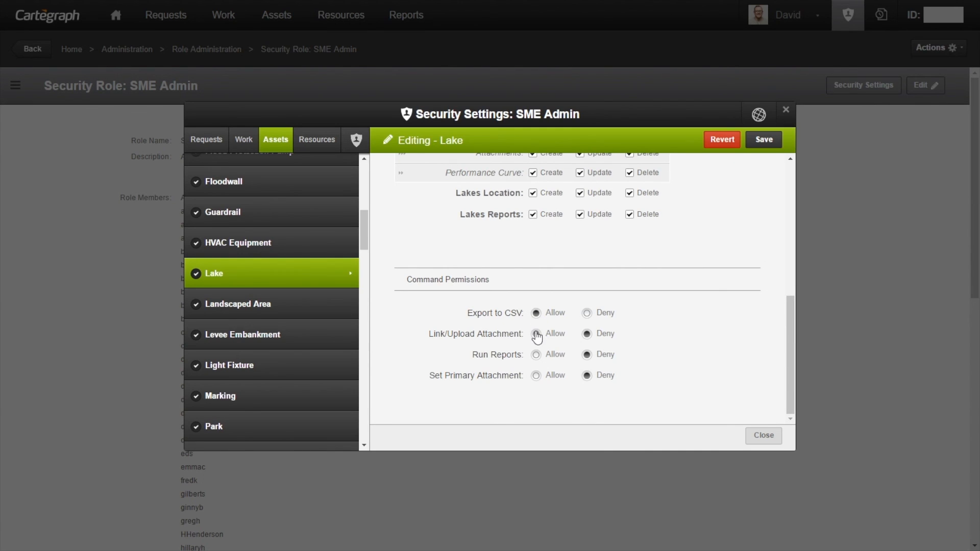
{"action": "left_click", "coordinate": [536, 355]}
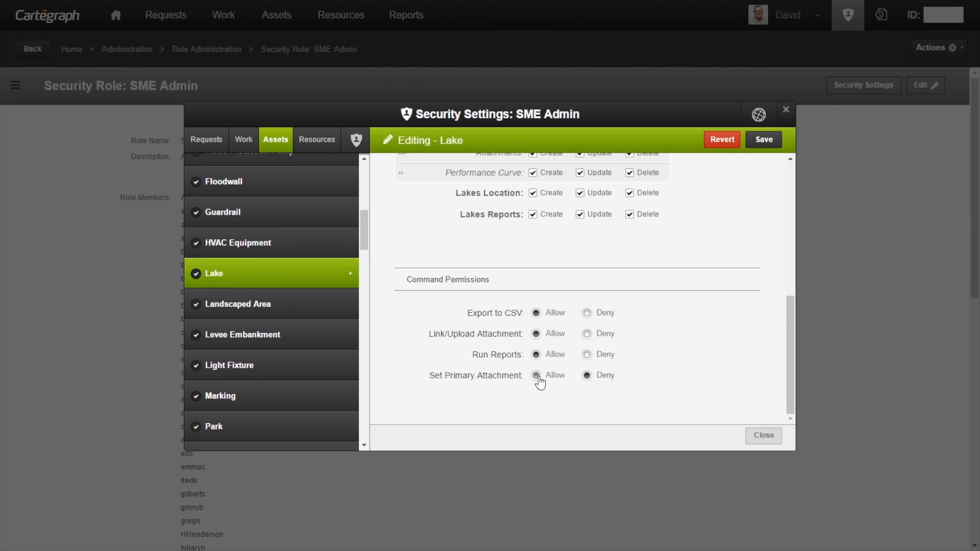
{"action": "left_click", "coordinate": [535, 375]}
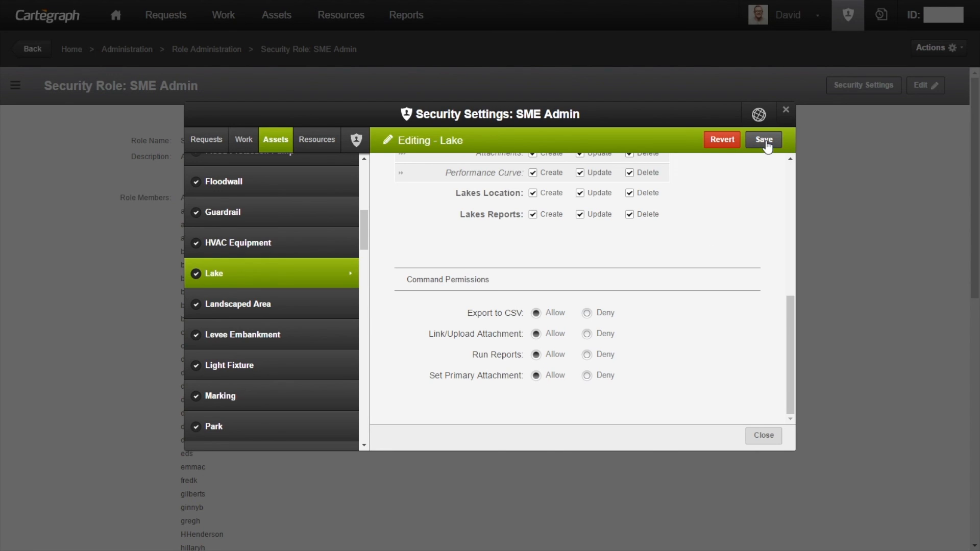
{"action": "left_click", "coordinate": [763, 139]}
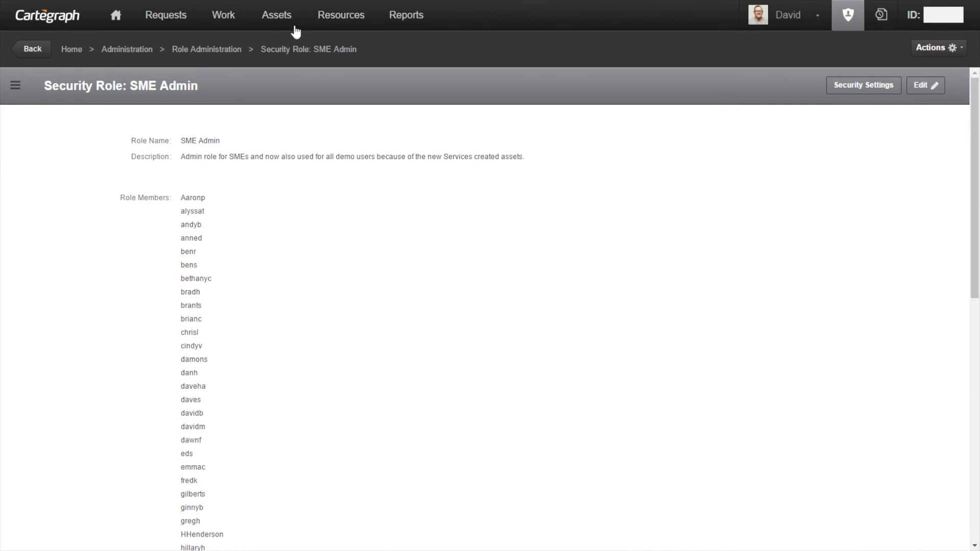
{"action": "mouse_move", "coordinate": [277, 15]}
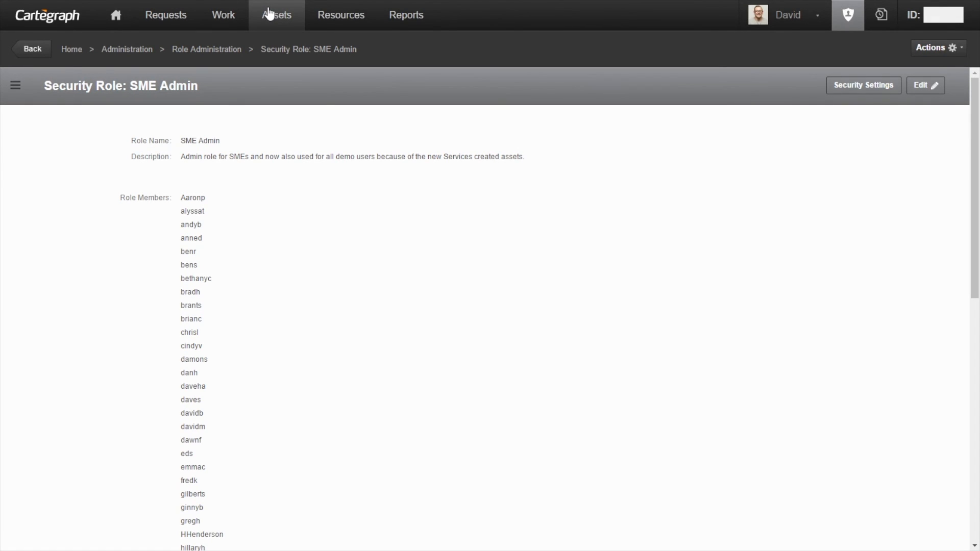
Open Assets and scroll the Select Asset Type dropdown down to Lake.
{"action": "left_click", "coordinate": [276, 14]}
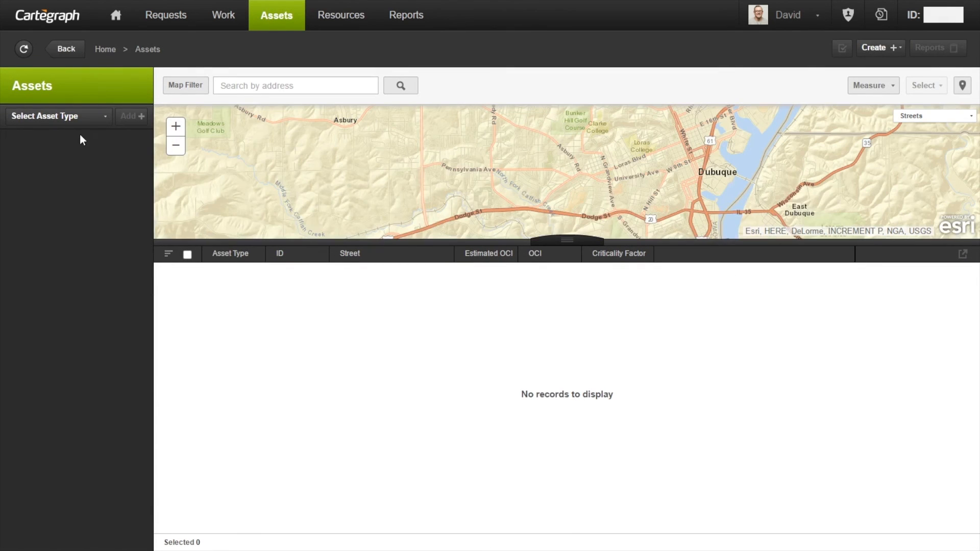
{"action": "left_click", "coordinate": [57, 116]}
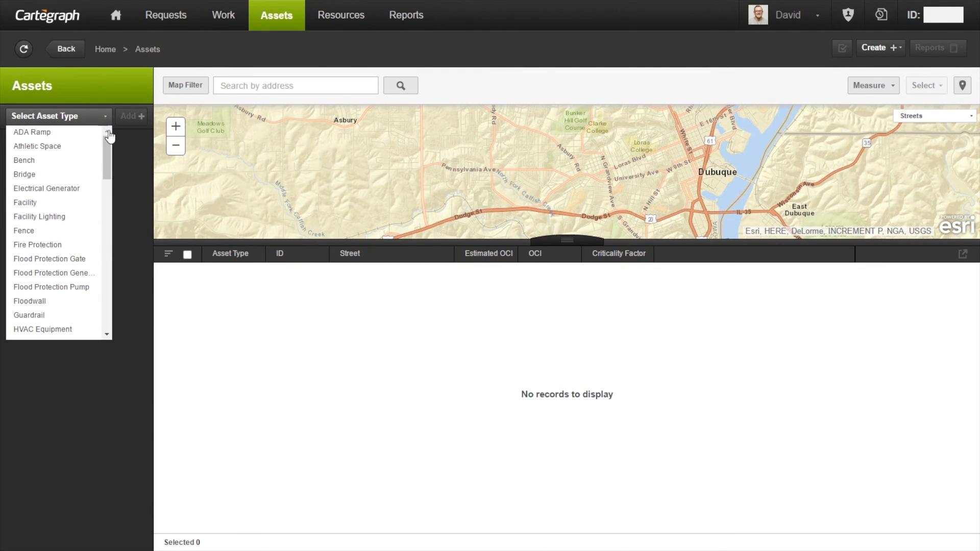
{"action": "scroll", "scroll_direction": "down", "scroll_amount": 3}
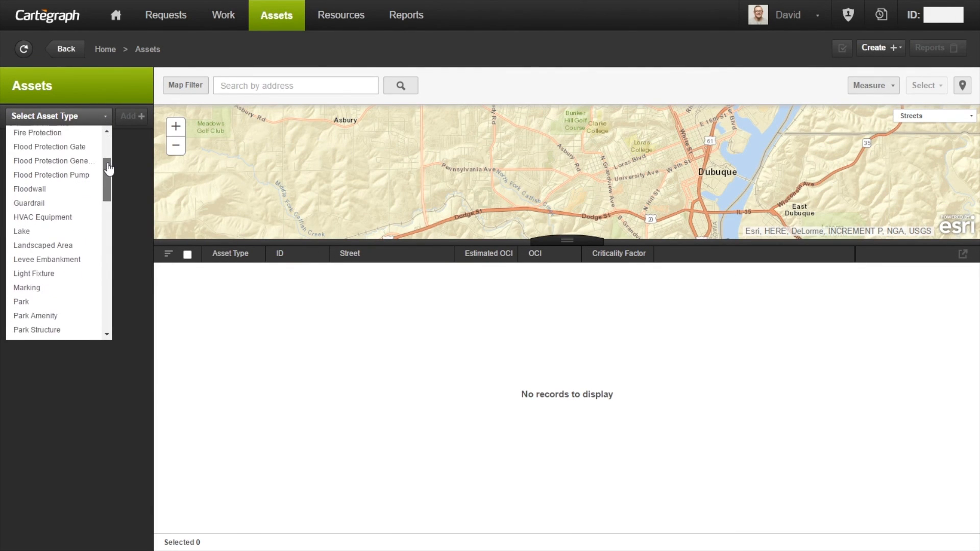